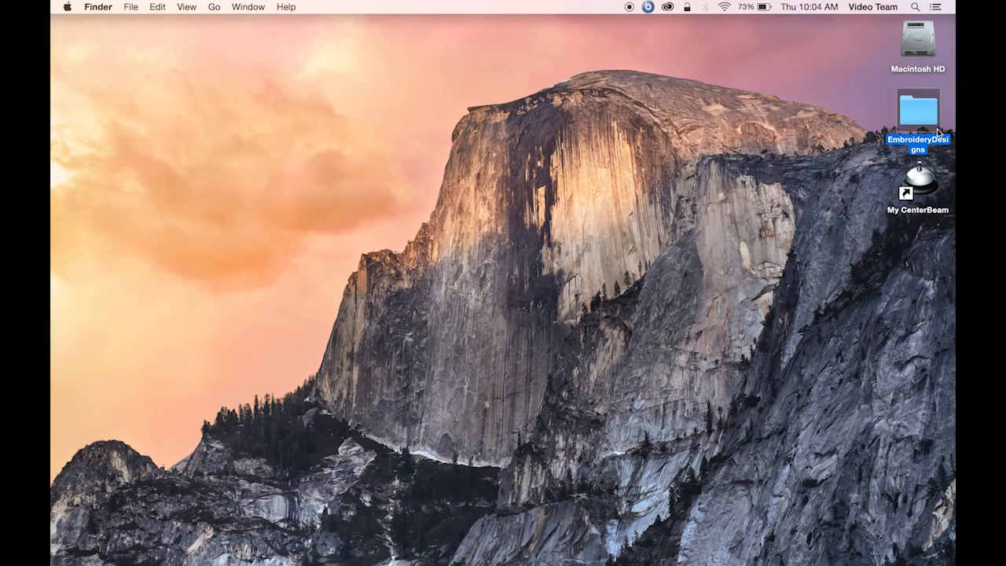
Open EmbroideryDesigns from the desktop and show Design Library by Type's category subfolders
double_click(918, 114)
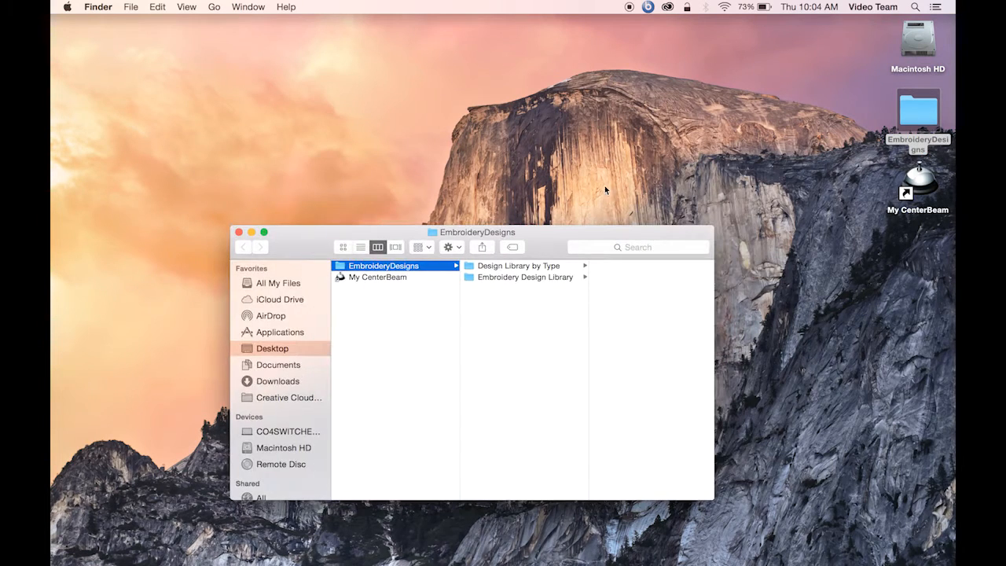
mouse_move(540, 273)
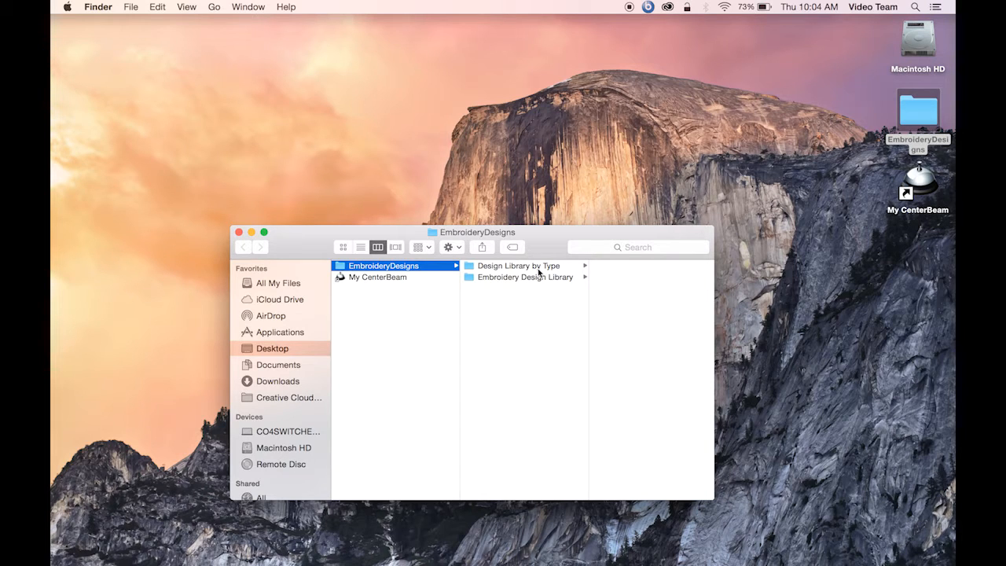
left_click(519, 265)
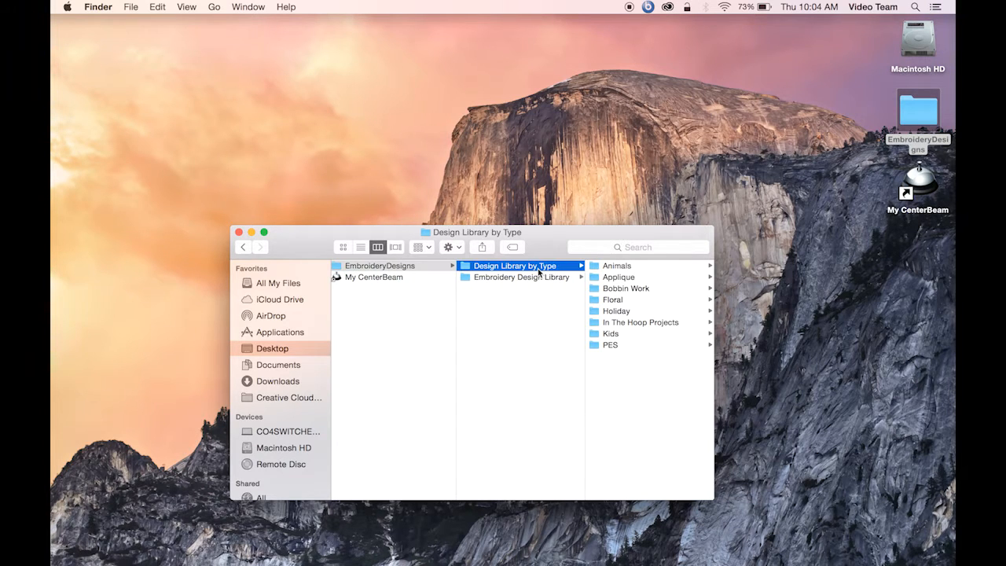
mouse_move(632, 354)
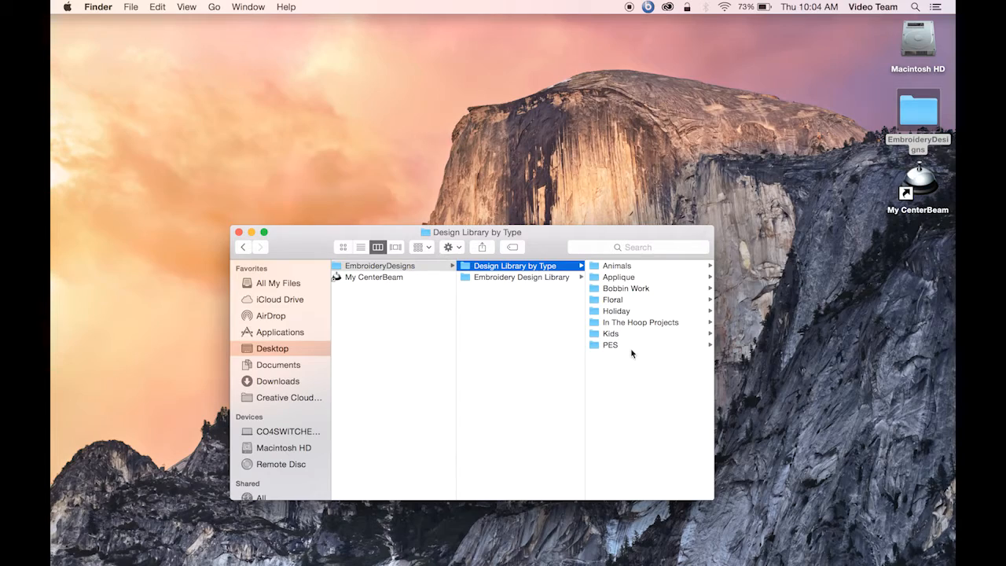